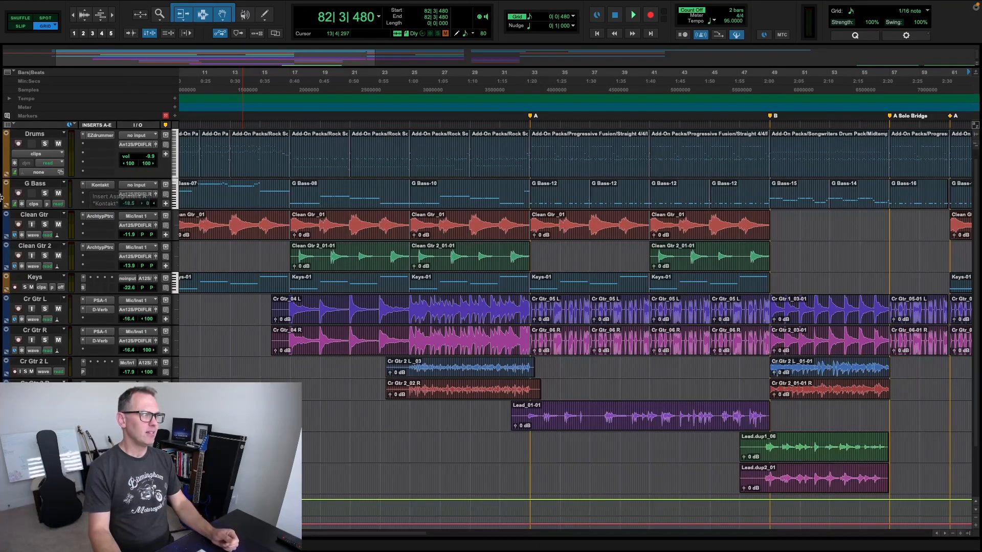
- Show the session in the Mix window with its channel strips and inserts
{"action": "left_click", "coordinate": [141, 134]}
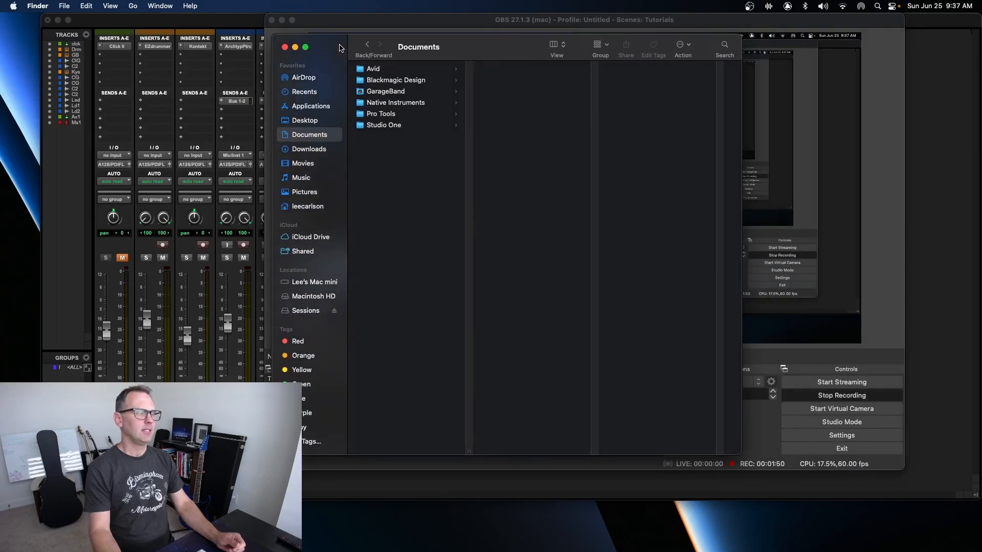
- Bring up the context menu for Pro Tools in the Finder Applications folder
{"action": "left_click", "coordinate": [310, 106]}
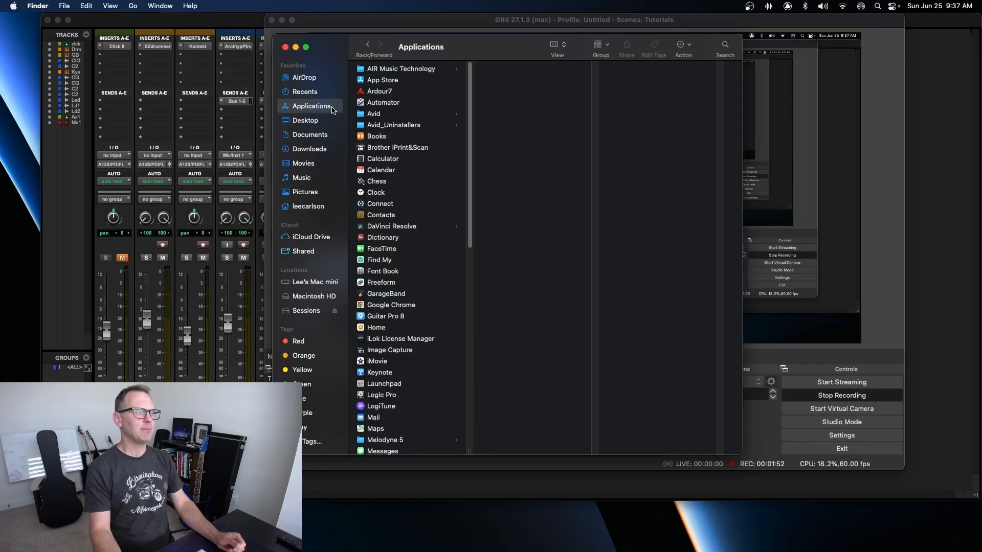
{"action": "scroll", "scroll_direction": "down", "scroll_amount": 3}
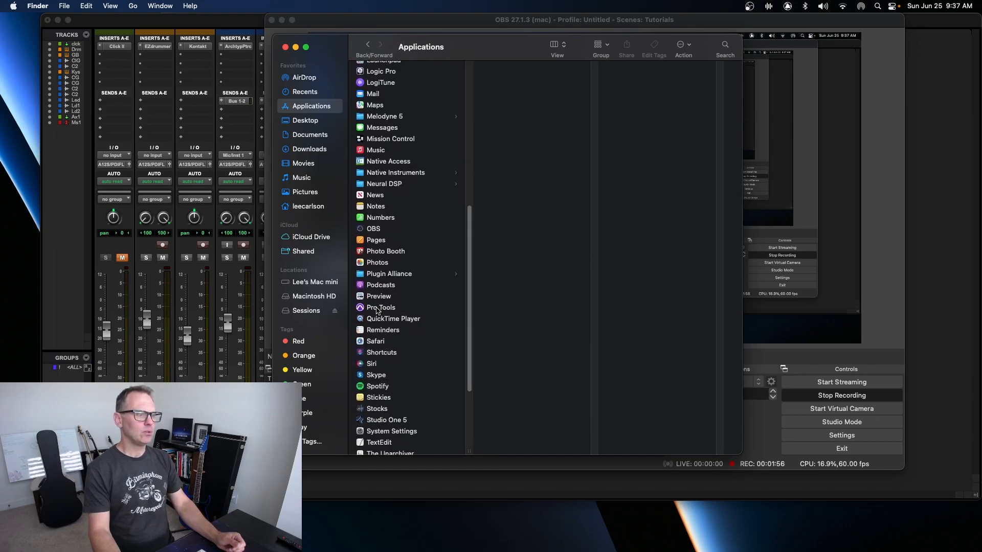
{"action": "right_click", "coordinate": [381, 307]}
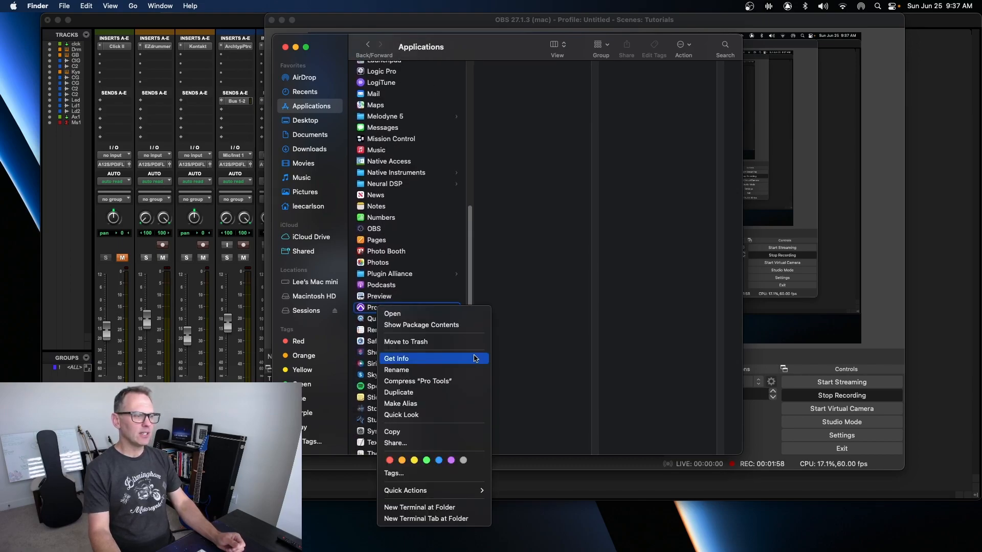
- Enable Open using Rosetta in the Pro Tools Get Info sheet
{"action": "left_click", "coordinate": [396, 358]}
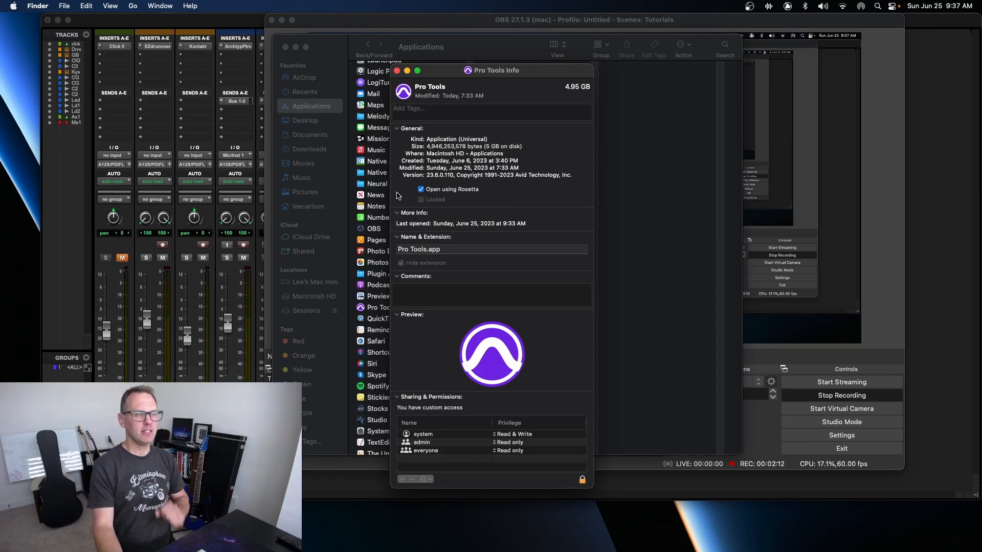
{"action": "left_click", "coordinate": [421, 190]}
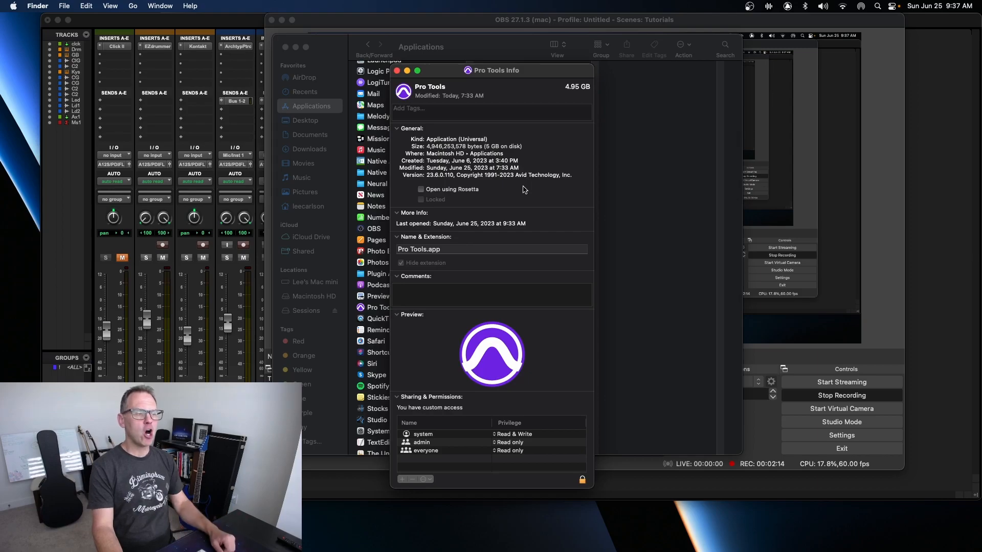
{"action": "left_click", "coordinate": [421, 189]}
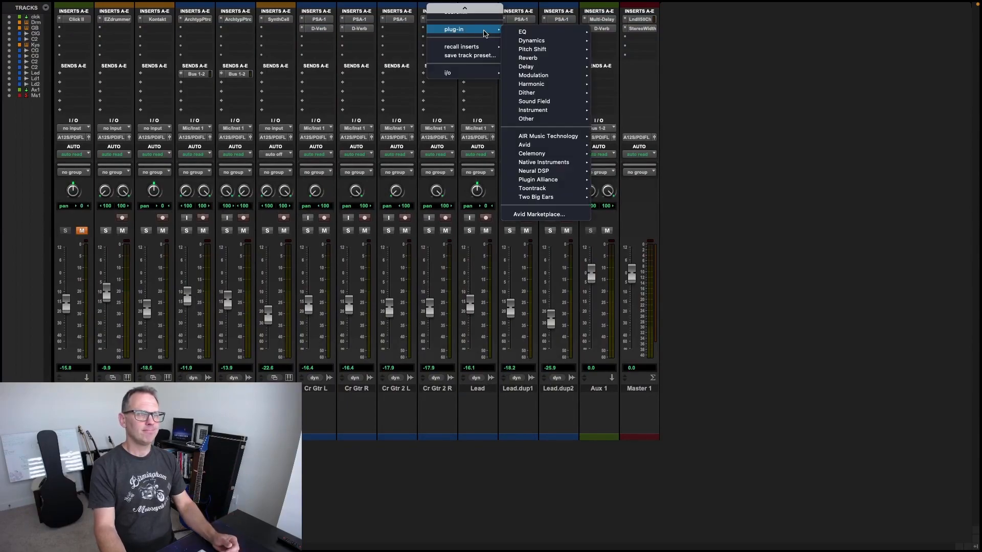
{"action": "mouse_move", "coordinate": [533, 170]}
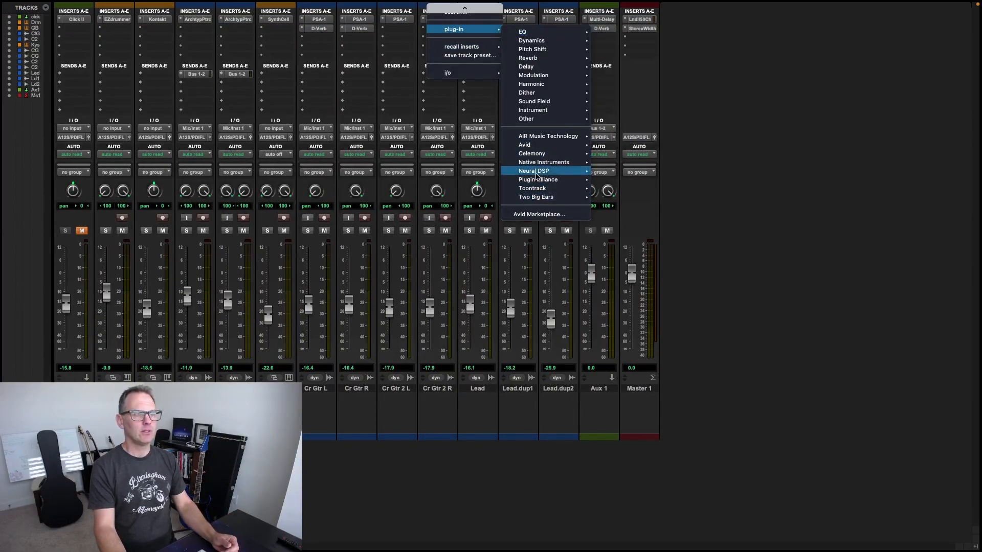